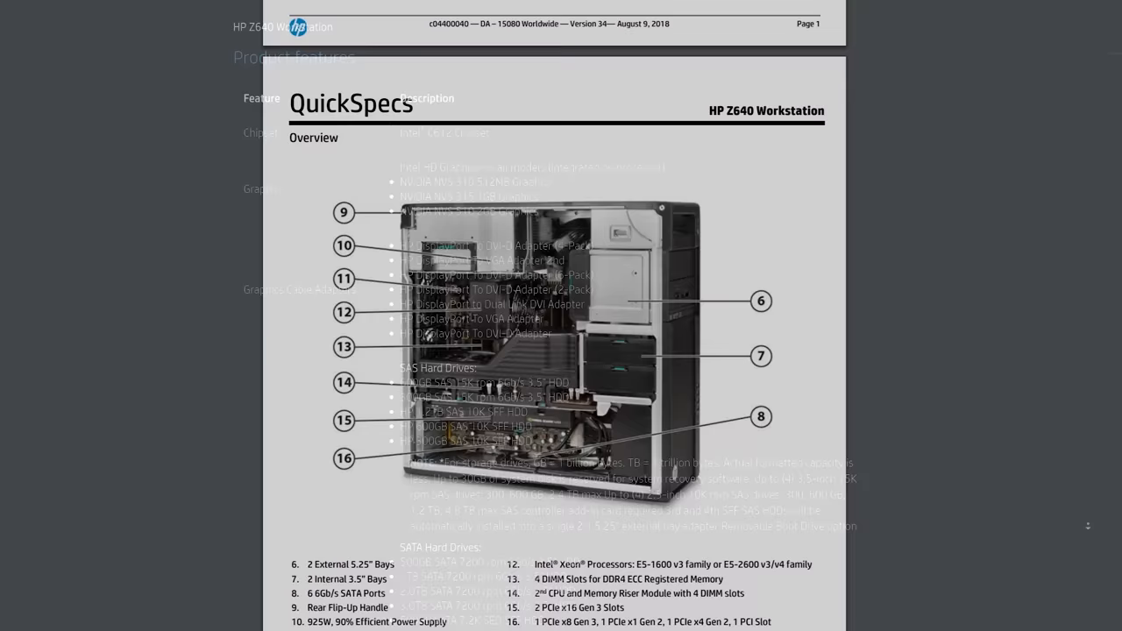
pyautogui.scroll(-3)
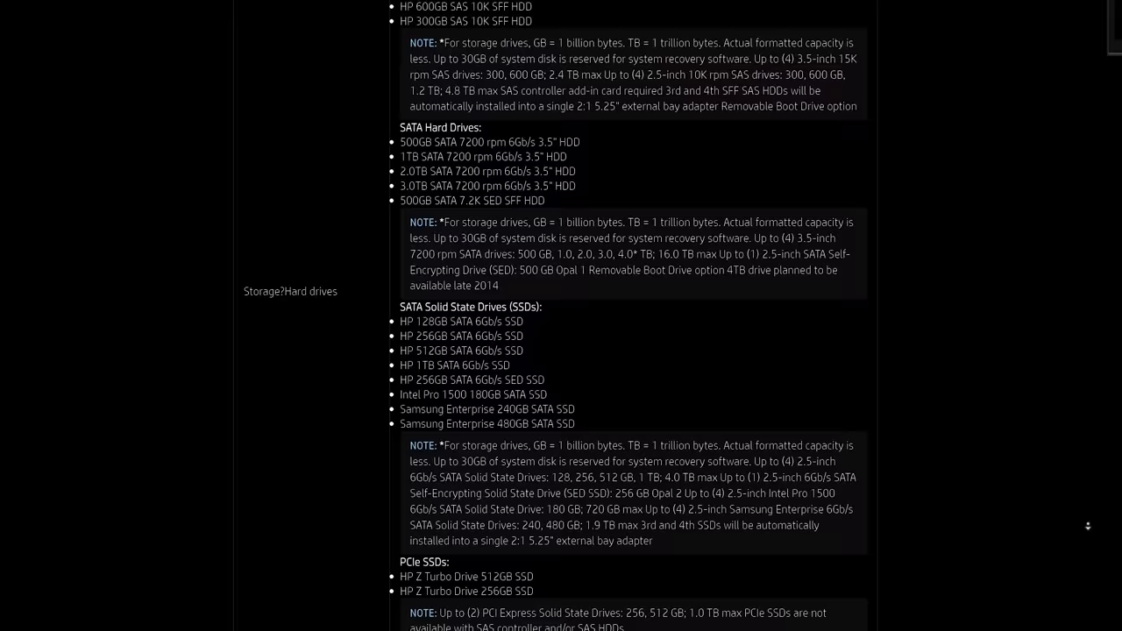